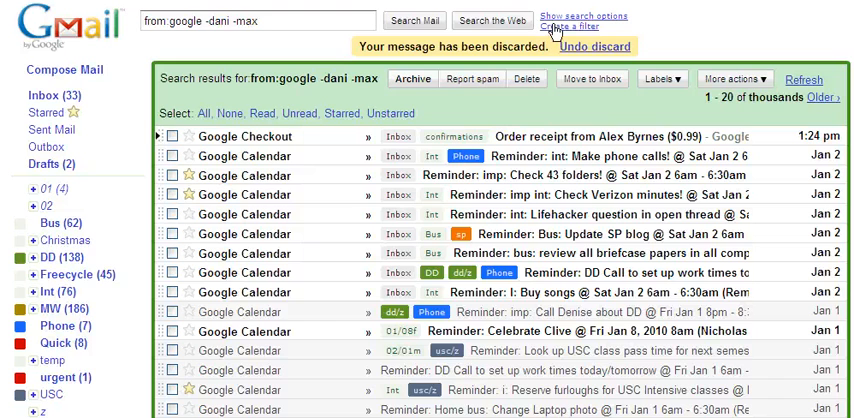
Start a new mail filter from the 'Create a filter' link beside the search box
left_click(578, 26)
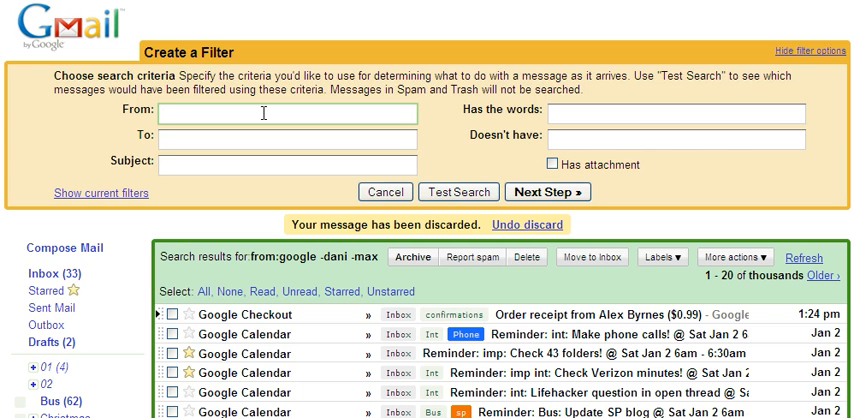
Set the filter's From field to 'slashdot' and run Test Search to list matching messages
type("slashdot")
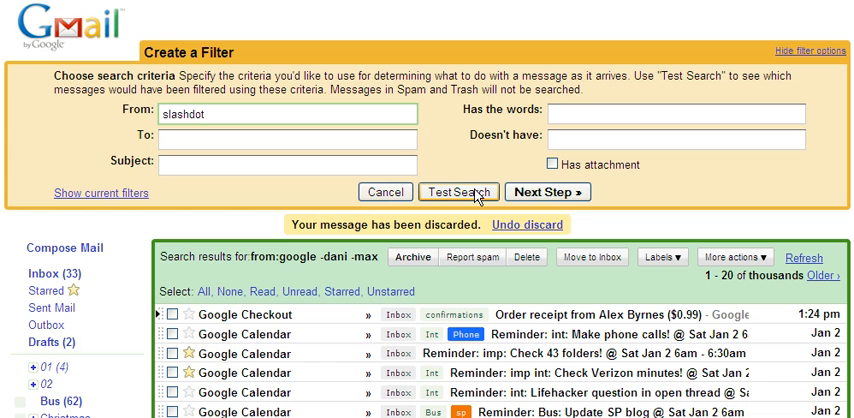
left_click(458, 192)
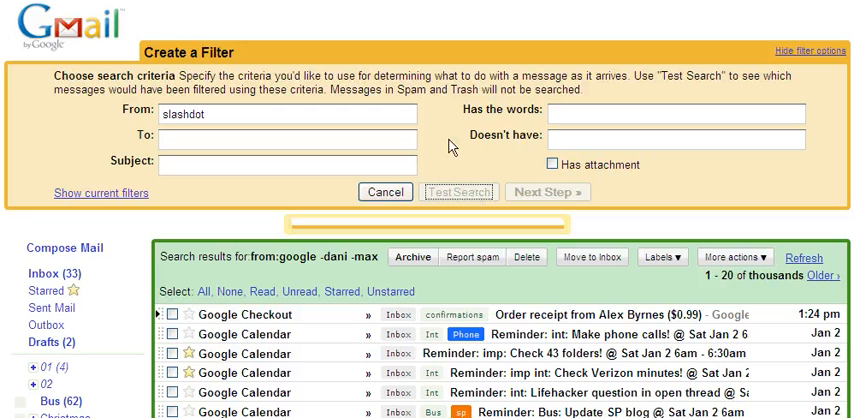
left_click(460, 192)
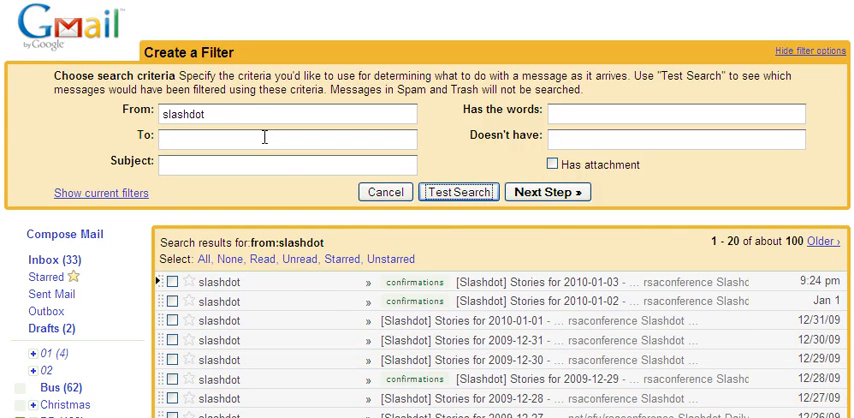
mouse_move(240, 132)
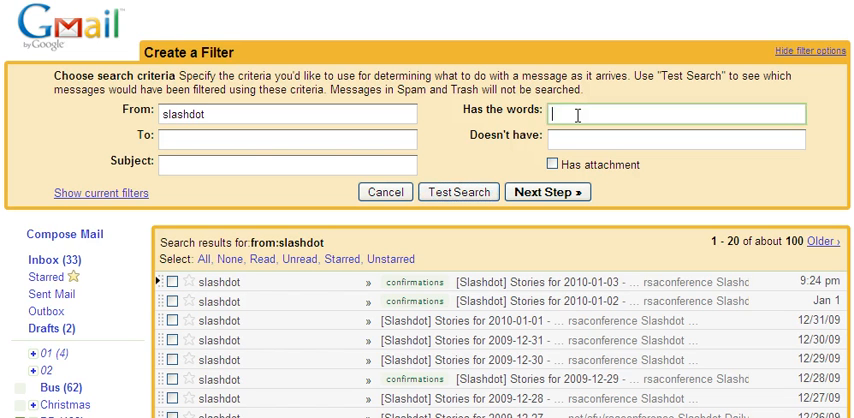
type("nasa")
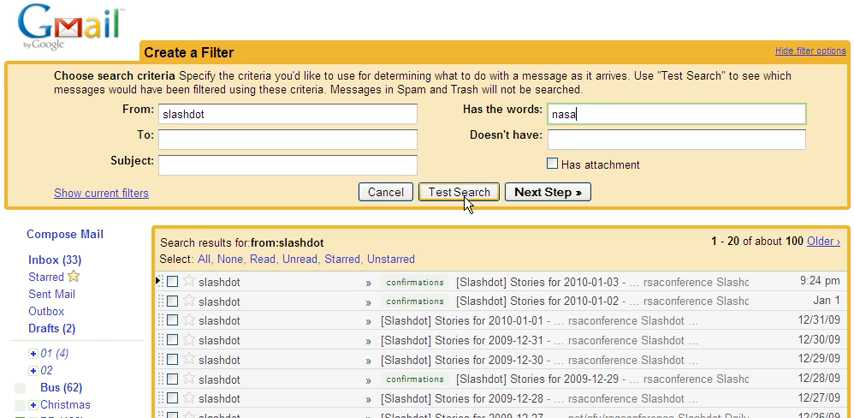
mouse_move(468, 198)
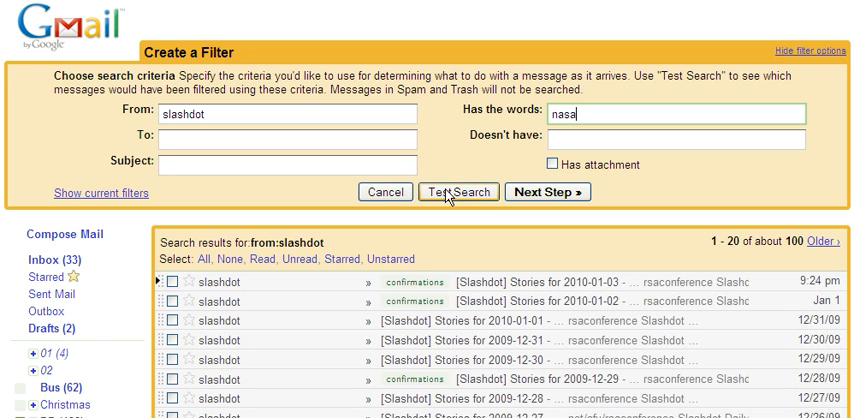
mouse_move(232, 142)
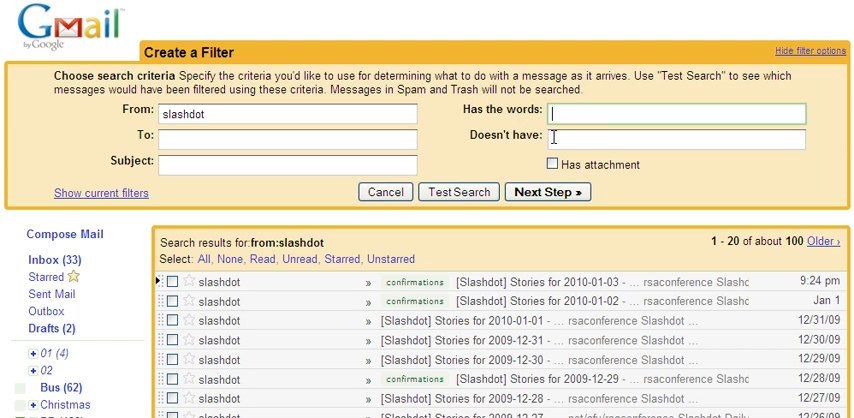
Exclude the word 'conference', test to get 39 slashdot conversations, and proceed to the filter's actions
type("c")
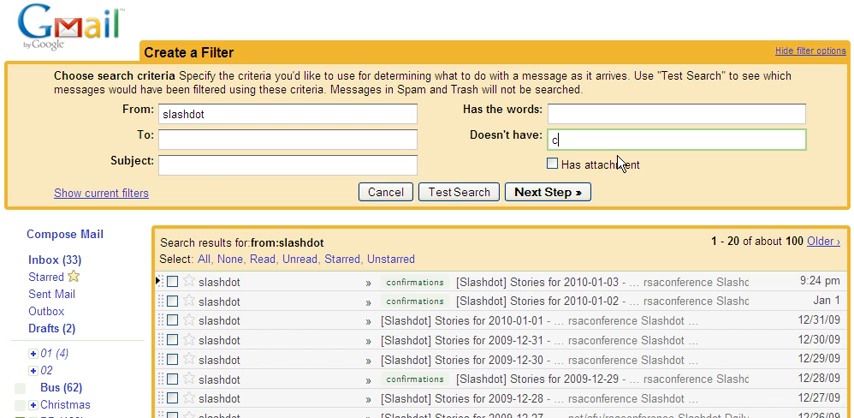
type("onference")
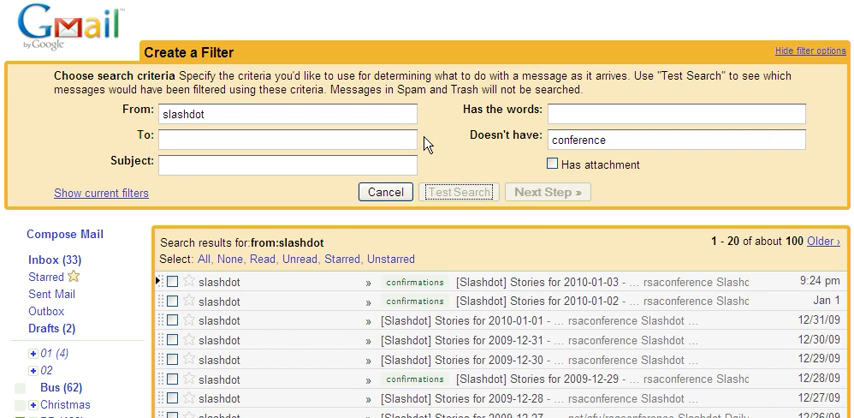
mouse_move(504, 176)
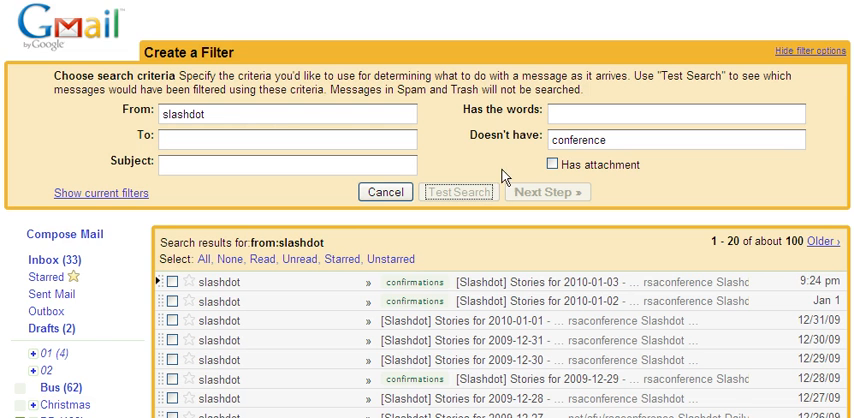
left_click(458, 192)
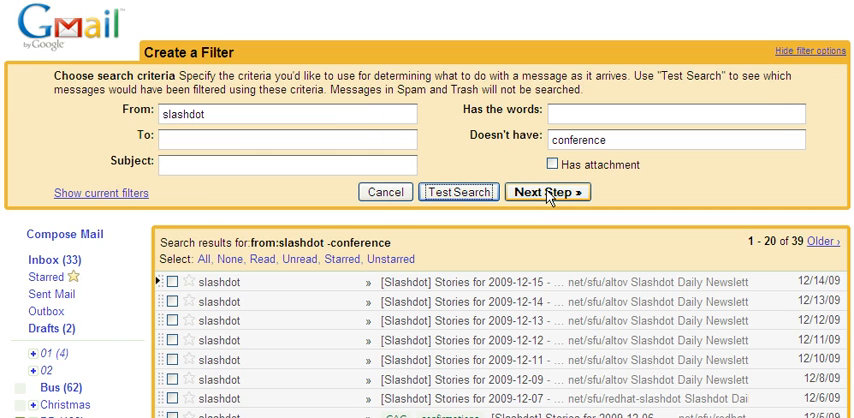
left_click(544, 192)
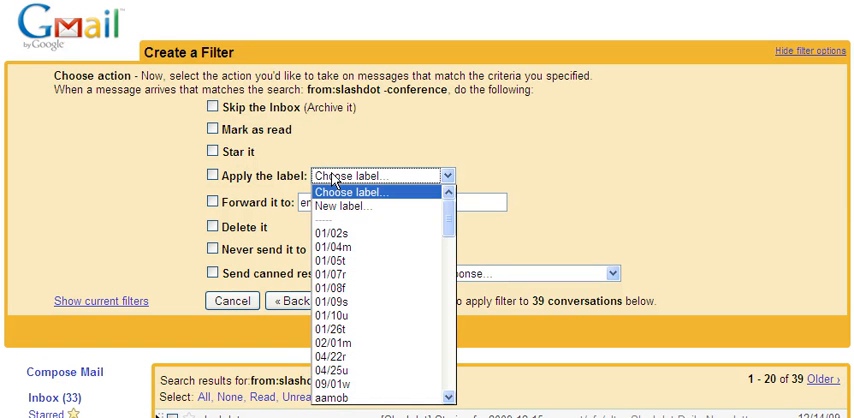
Close the 'Apply the label' dropdown without choosing a label, leaving the action options shown
left_click(344, 190)
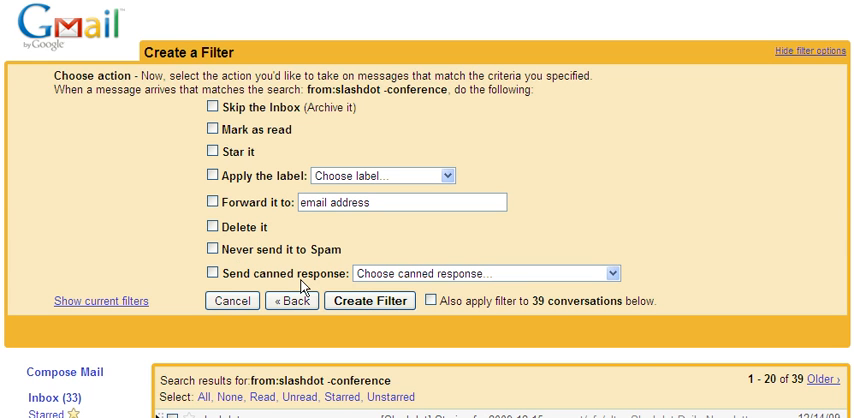
mouse_move(536, 282)
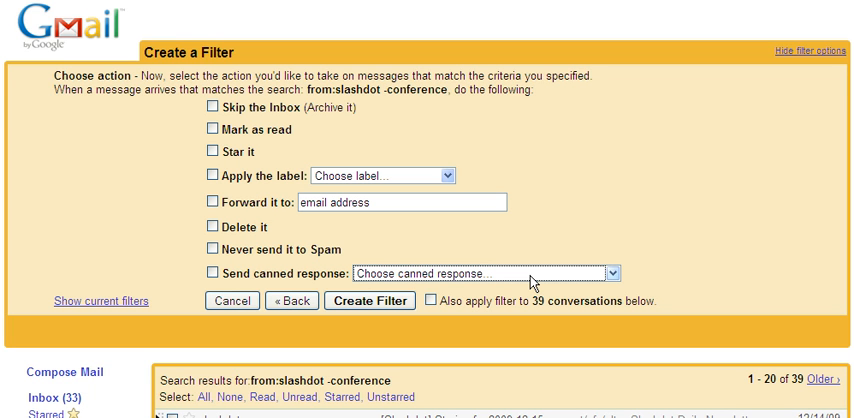
mouse_move(558, 232)
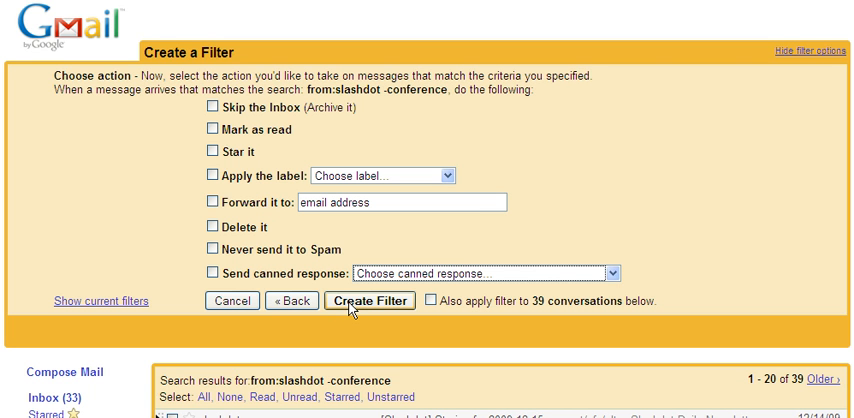
mouse_move(376, 308)
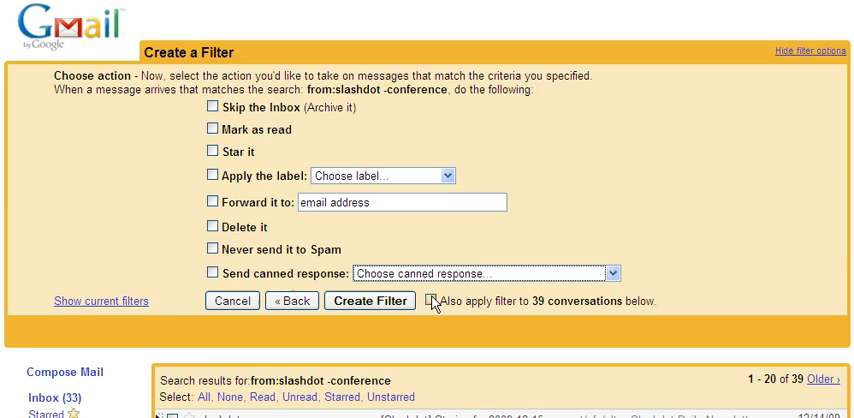
scroll("down", 3)
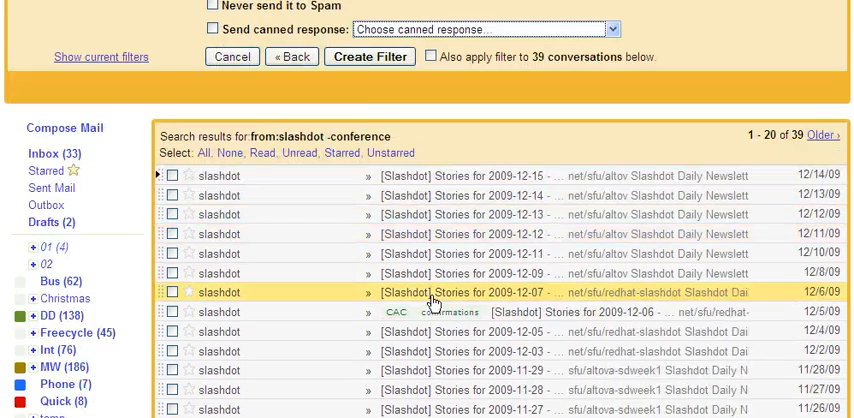